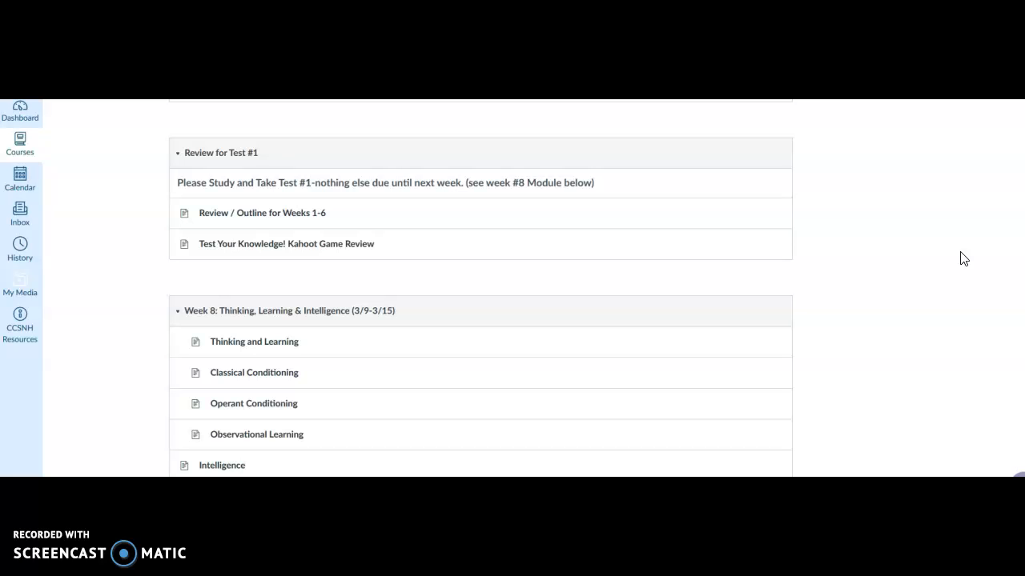
{"action": "mouse_move", "coordinate": [262, 213]}
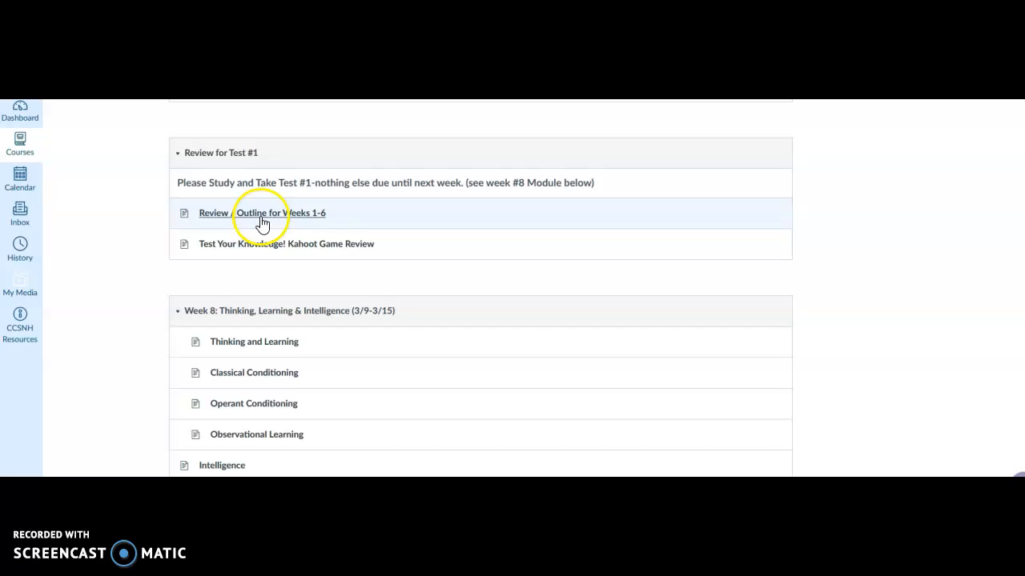
- Go to the Review / Outline for Weeks 1-6 page and preview the outline's PDF version
{"action": "left_click", "coordinate": [278, 213]}
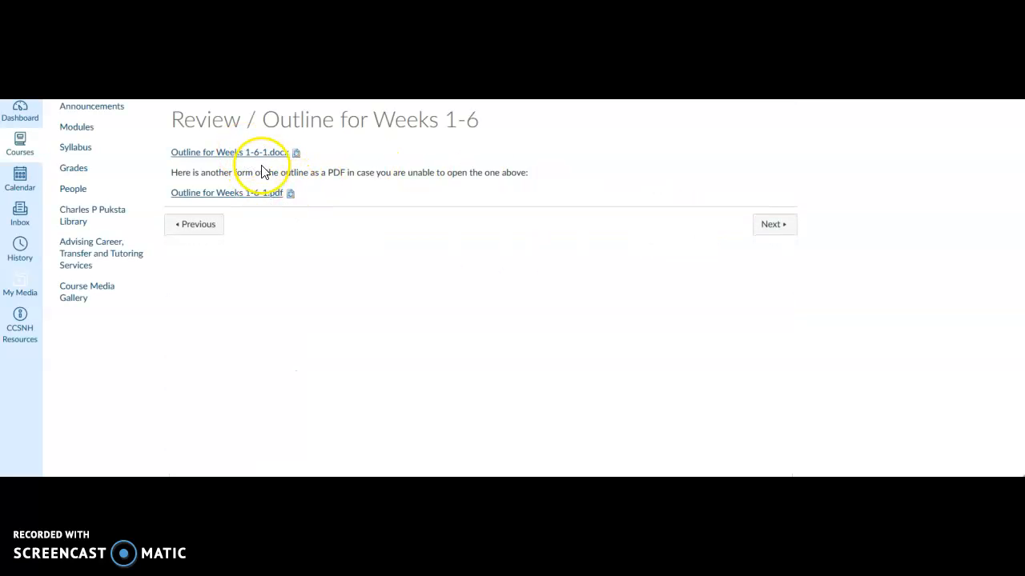
{"action": "mouse_move", "coordinate": [251, 199]}
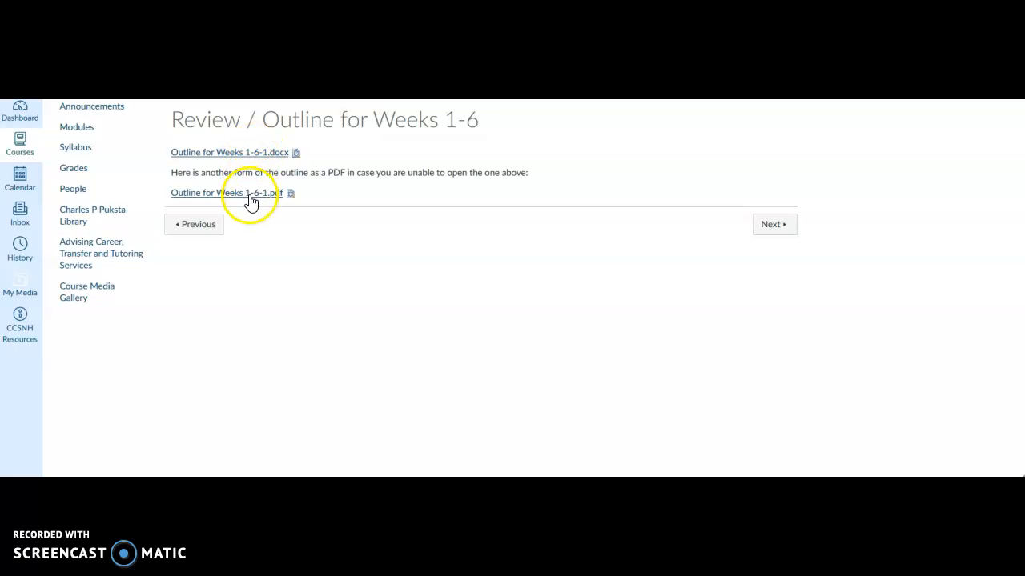
{"action": "left_click", "coordinate": [221, 193]}
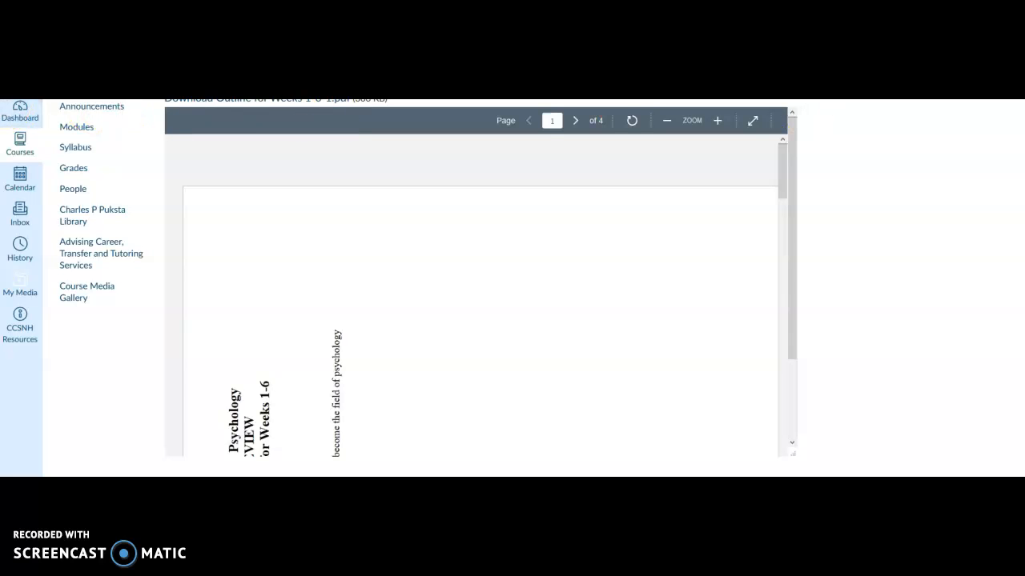
{"action": "mouse_move", "coordinate": [905, 185]}
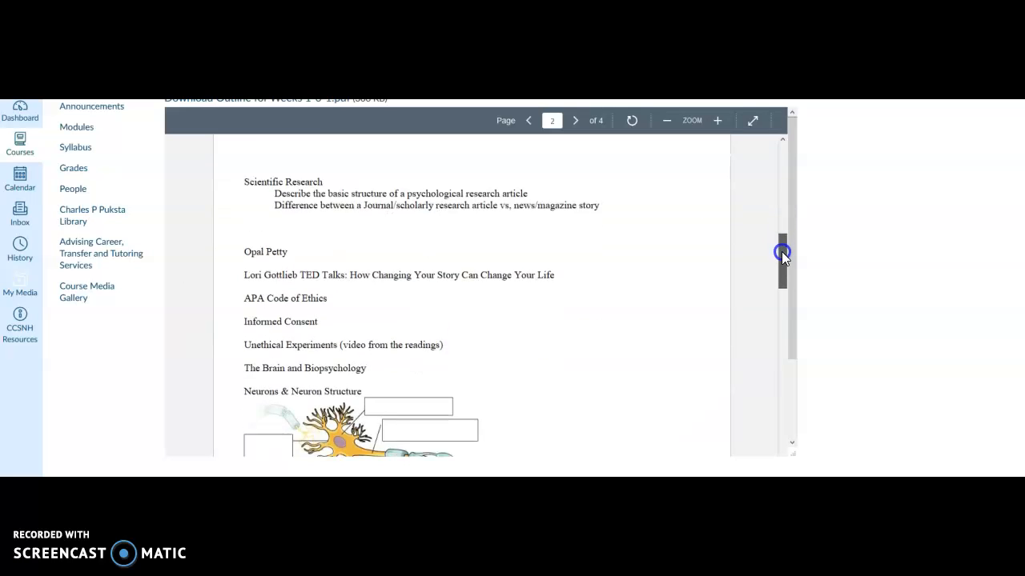
- Browse the outline PDF back to page 1 and return to the course Modules list
{"action": "left_click_drag", "start_coordinate": [782, 256], "coordinate": [772, 416]}
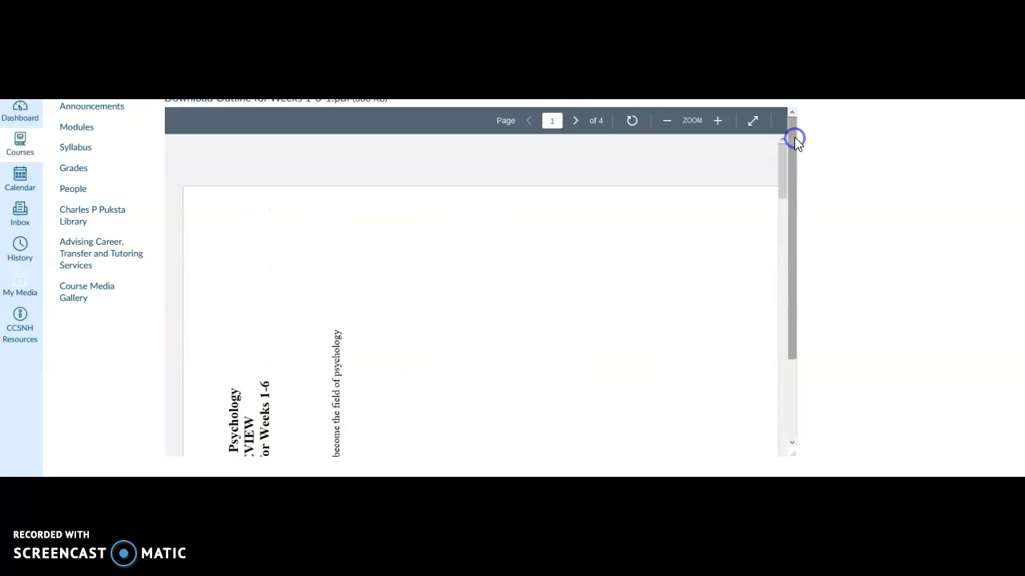
{"action": "mouse_move", "coordinate": [628, 199]}
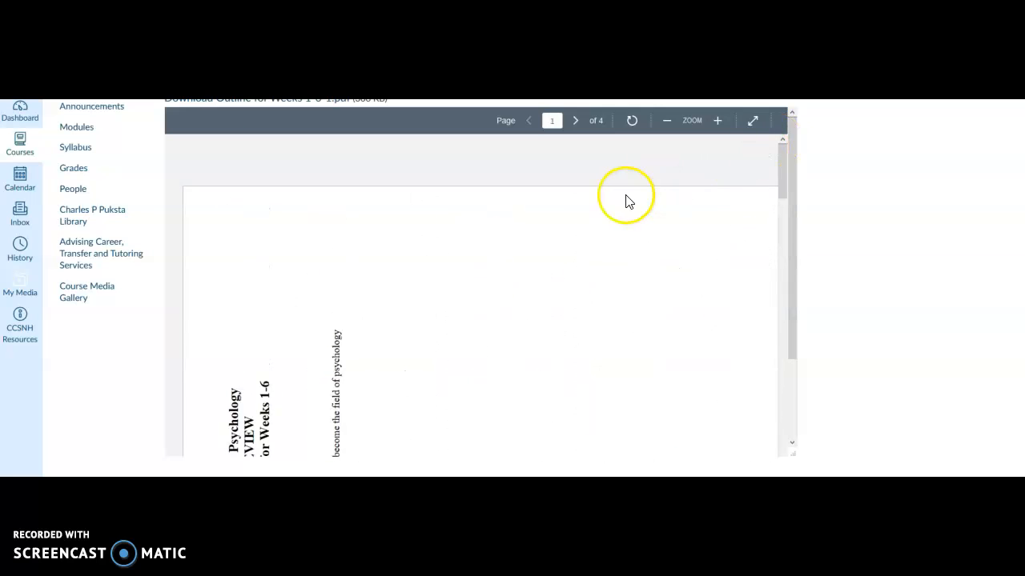
{"action": "mouse_move", "coordinate": [77, 127]}
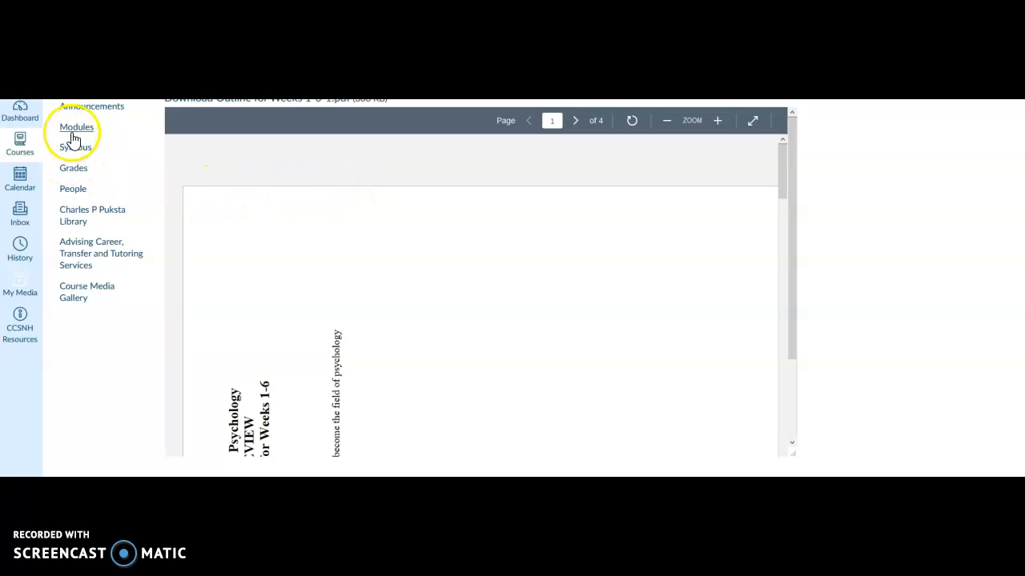
{"action": "left_click", "coordinate": [77, 127]}
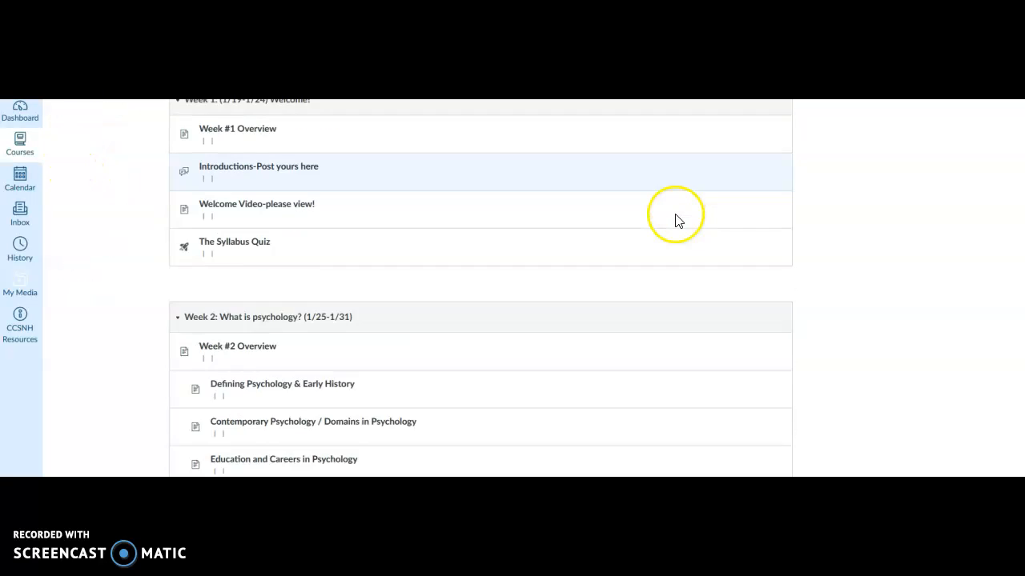
- Reach the Kahoot Game Review page under Review for Test #1 and launch the Kahoot Review for Weeks 1-6
{"action": "scroll", "scroll_direction": "down", "scroll_amount": 3}
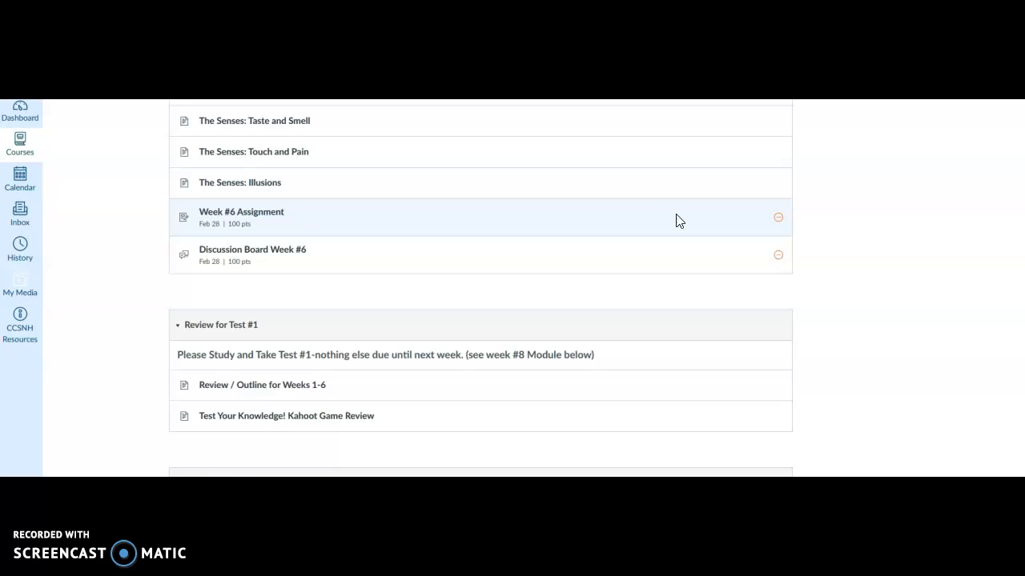
{"action": "scroll", "scroll_direction": "down", "scroll_amount": 3}
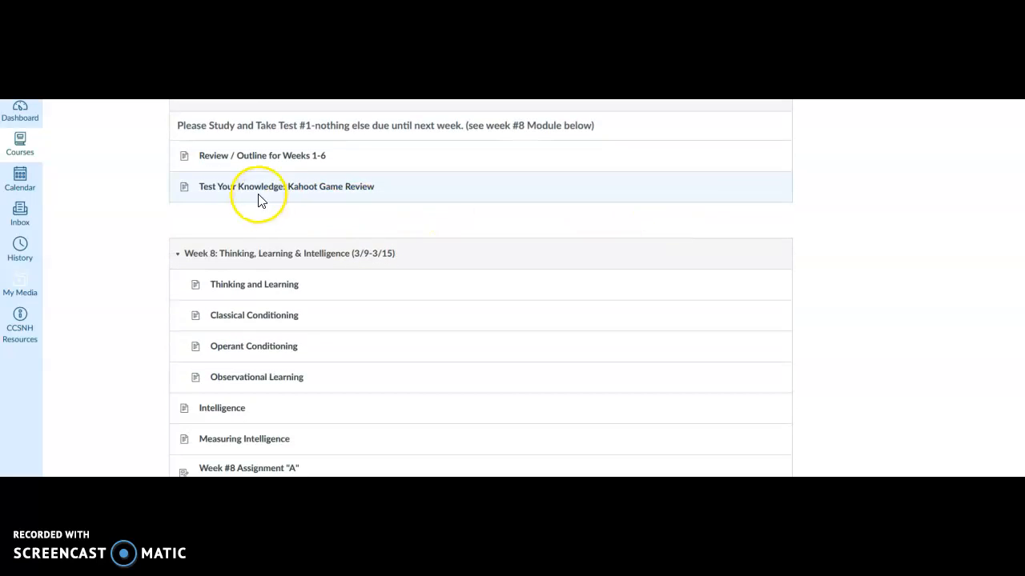
{"action": "left_click", "coordinate": [285, 185]}
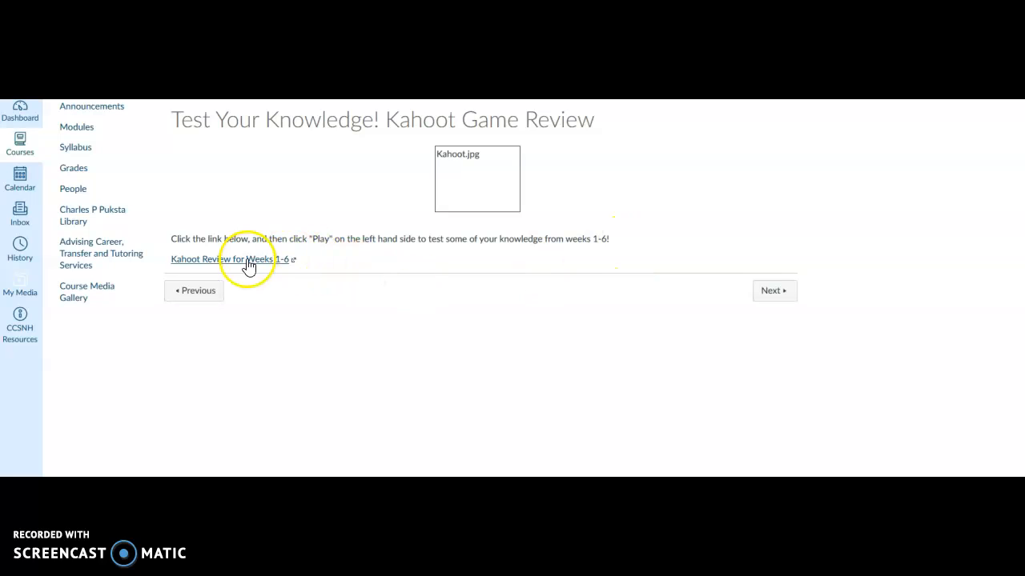
{"action": "left_click", "coordinate": [227, 259]}
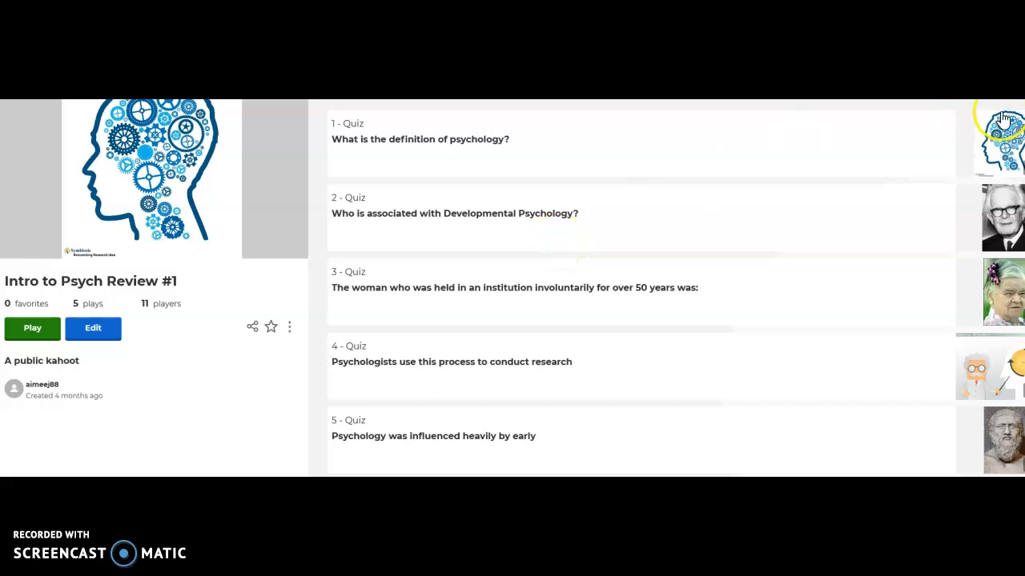
{"action": "mouse_move", "coordinate": [1002, 109]}
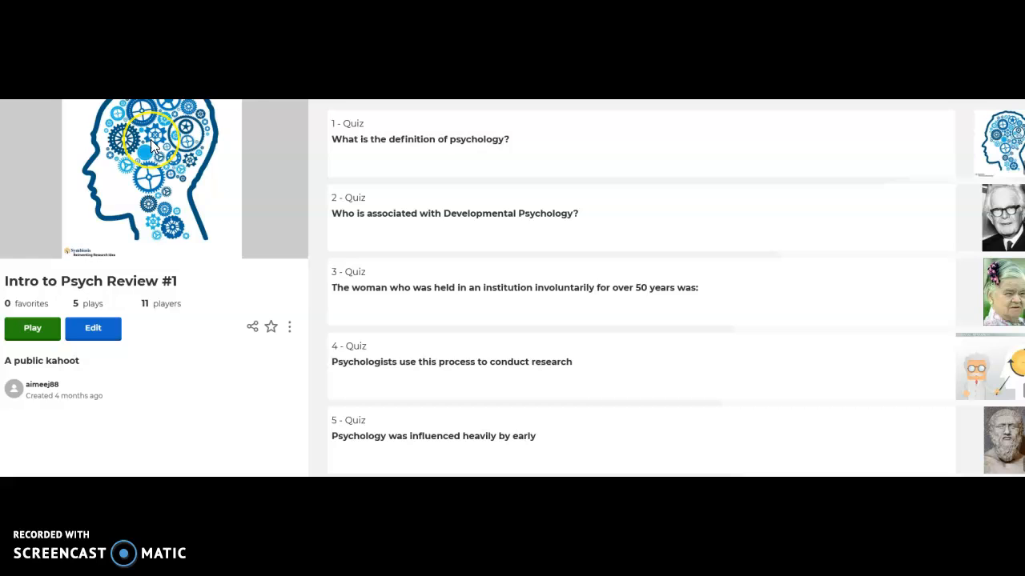
{"action": "mouse_move", "coordinate": [559, 138]}
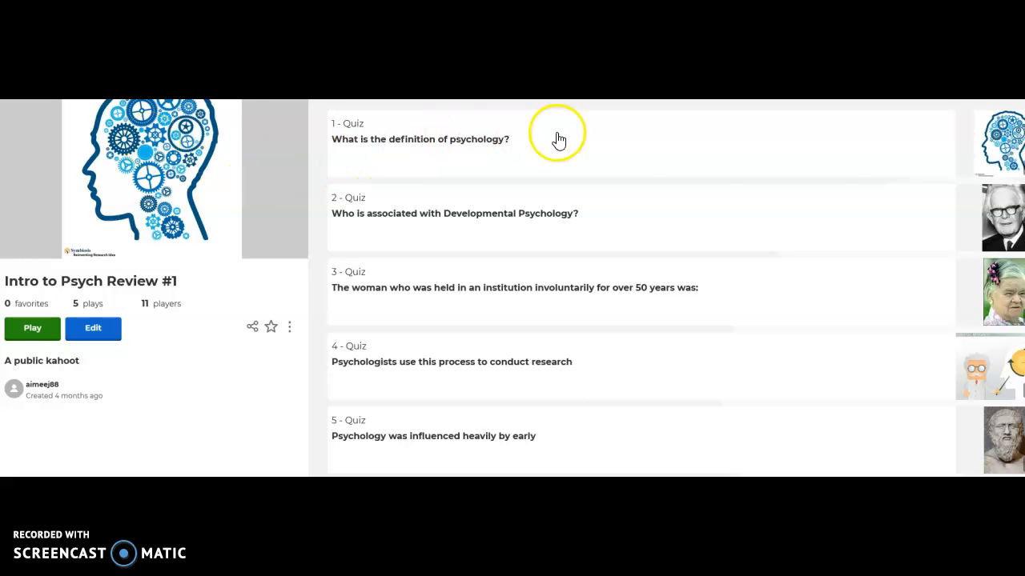
{"action": "scroll", "scroll_direction": "down", "scroll_amount": 3}
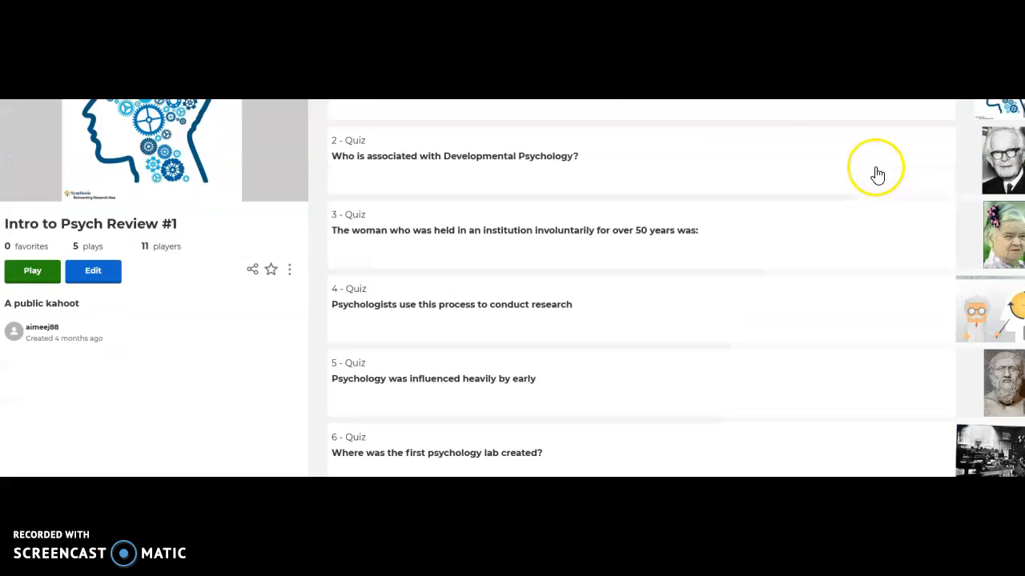
{"action": "scroll", "scroll_direction": "down", "scroll_amount": 3}
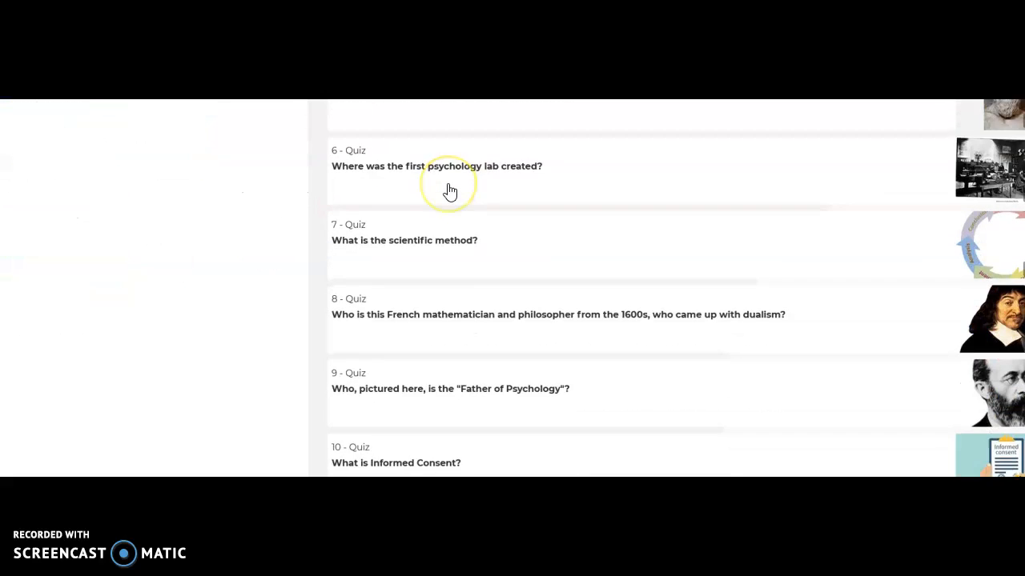
{"action": "scroll", "scroll_direction": "down", "scroll_amount": 3}
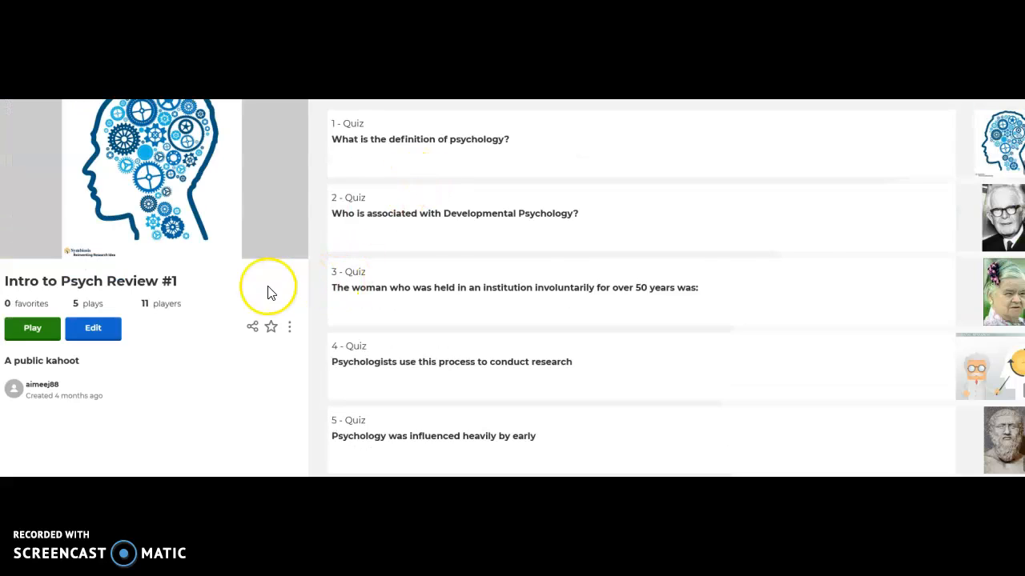
{"action": "scroll", "scroll_direction": "down", "scroll_amount": 3}
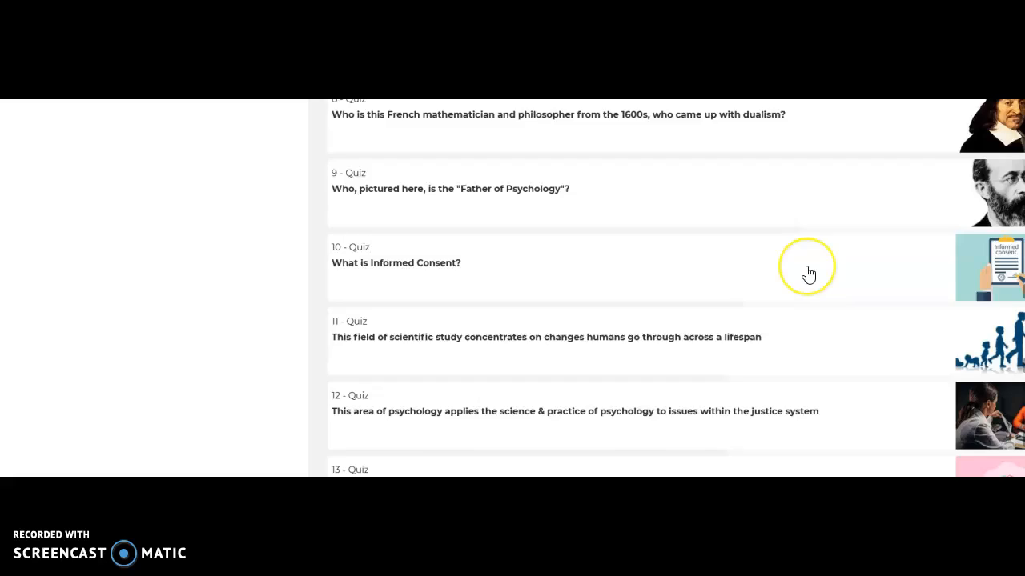
{"action": "scroll", "scroll_direction": "down", "scroll_amount": 3}
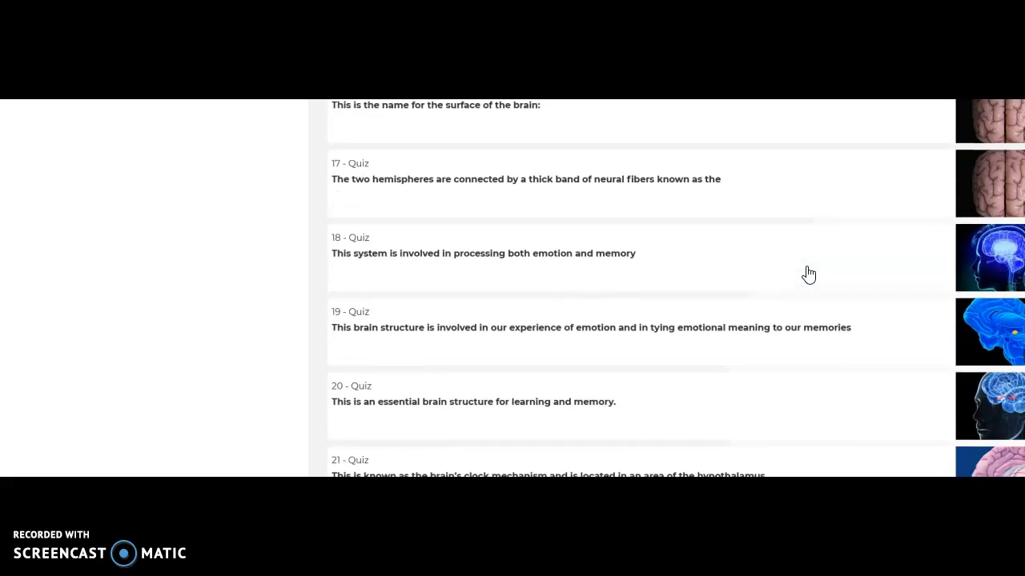
{"action": "scroll", "scroll_direction": "down", "scroll_amount": 3}
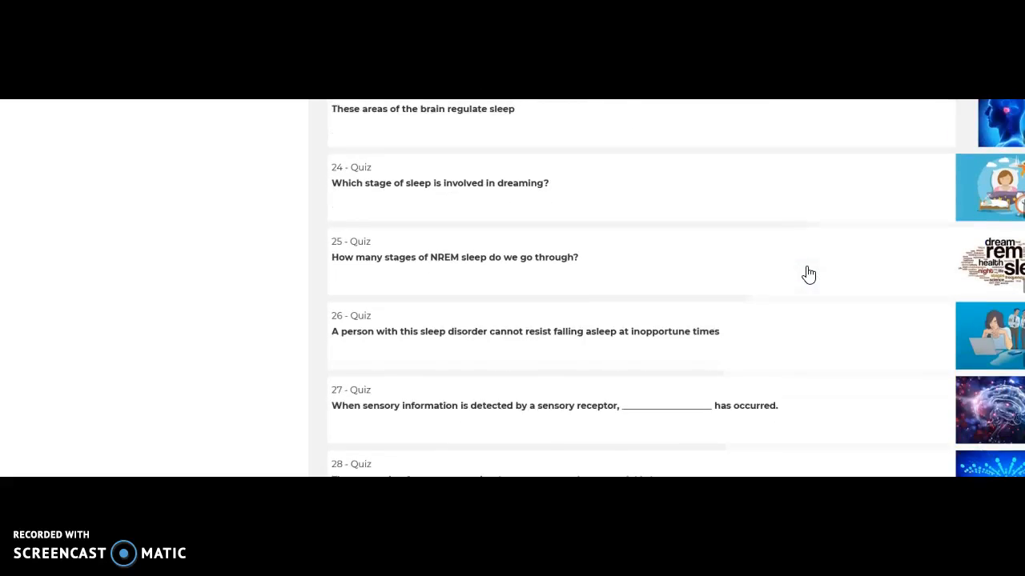
{"action": "scroll", "scroll_direction": "down", "scroll_amount": 3}
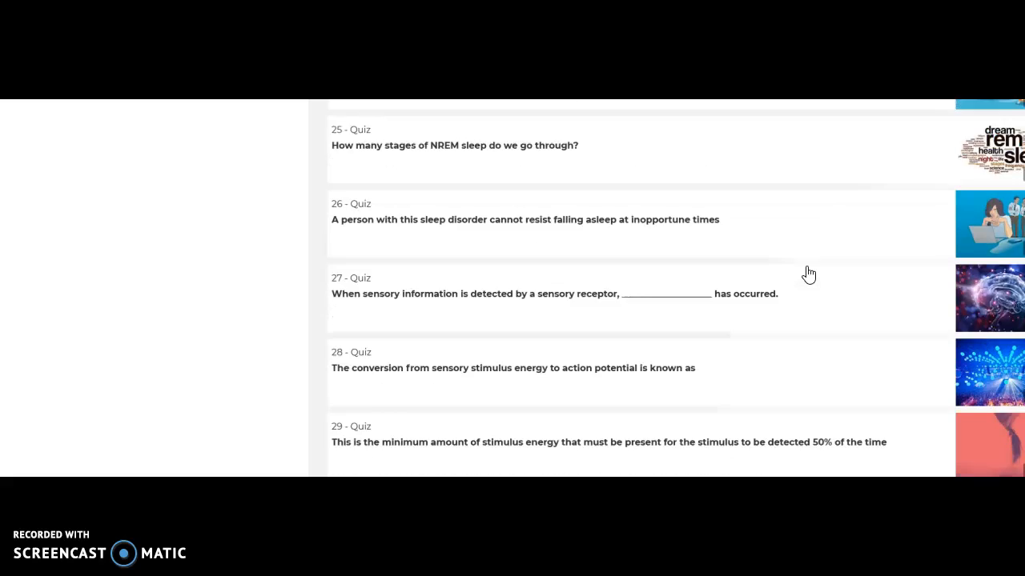
{"action": "scroll", "scroll_direction": "up", "scroll_amount": 3}
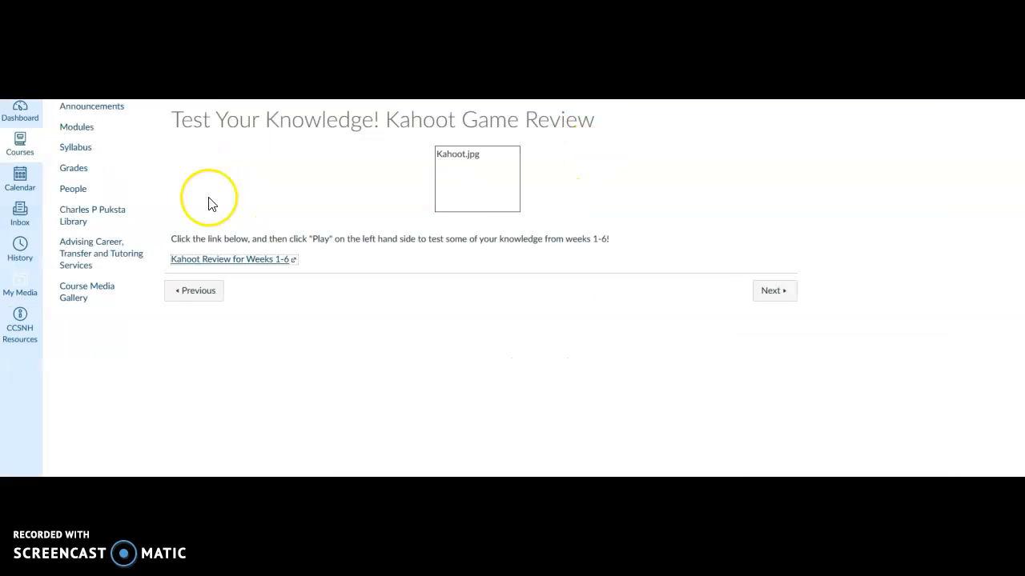
{"action": "mouse_move", "coordinate": [73, 168]}
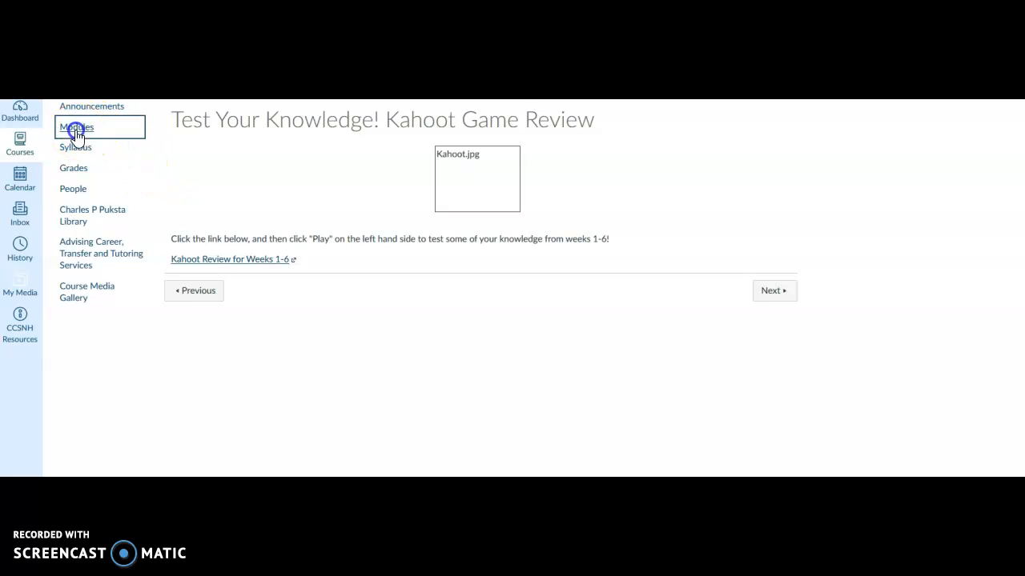
- Return to the Modules list and scroll down to the Review for Test #1 module
{"action": "left_click", "coordinate": [77, 126]}
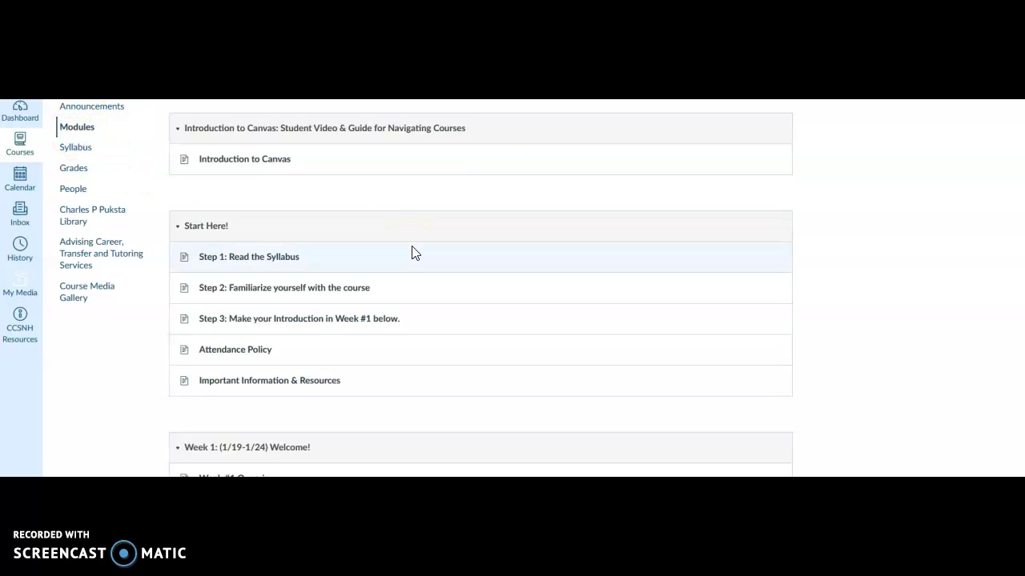
{"action": "mouse_move", "coordinate": [807, 312]}
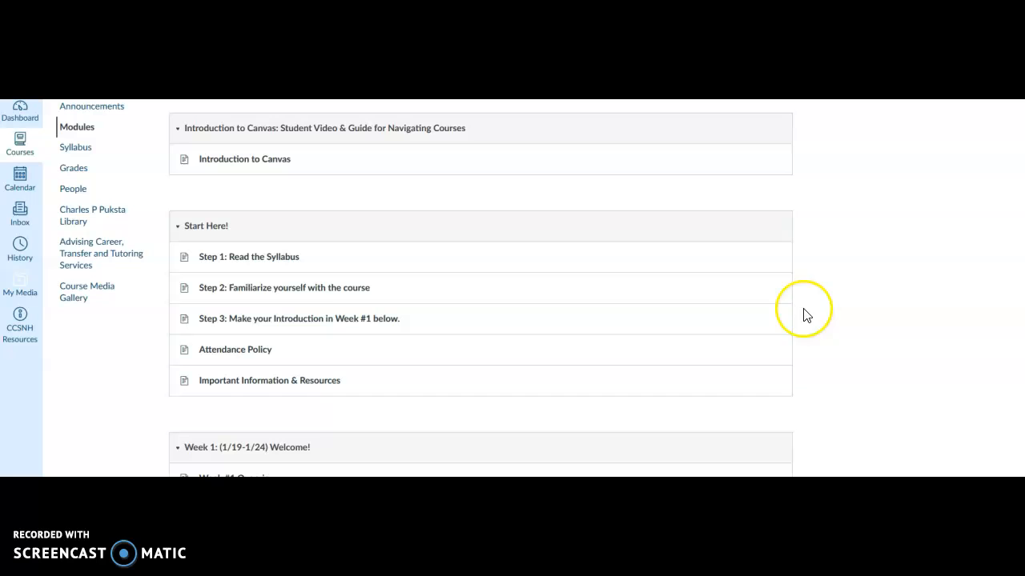
{"action": "mouse_move", "coordinate": [226, 109]}
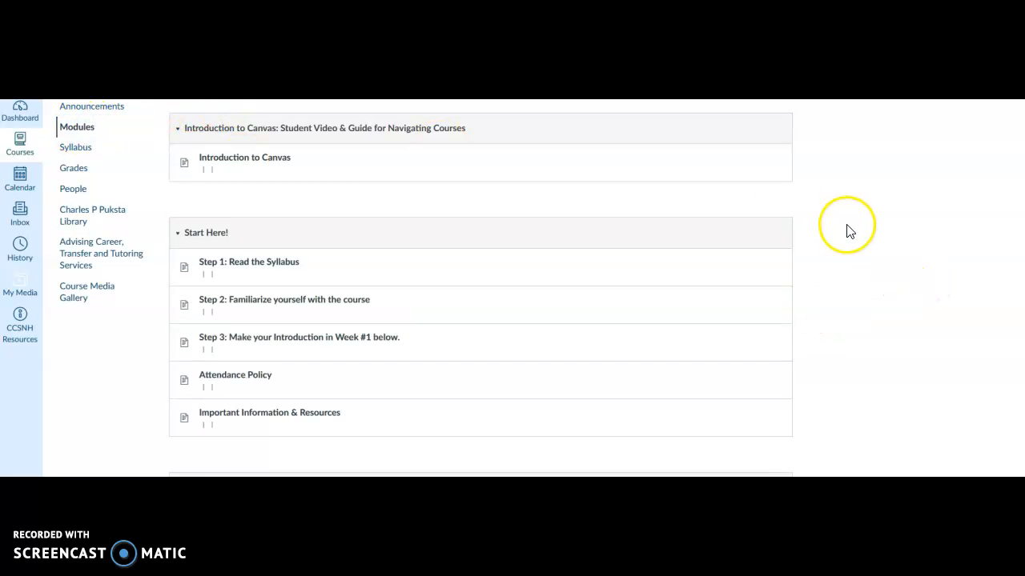
{"action": "scroll", "scroll_direction": "down", "scroll_amount": 3}
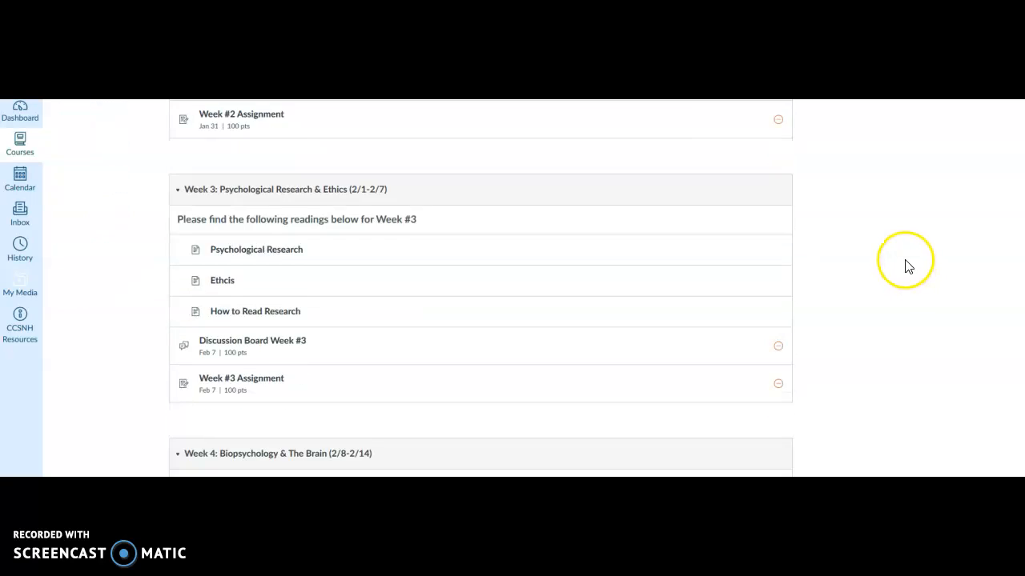
{"action": "scroll", "scroll_direction": "down", "scroll_amount": 3}
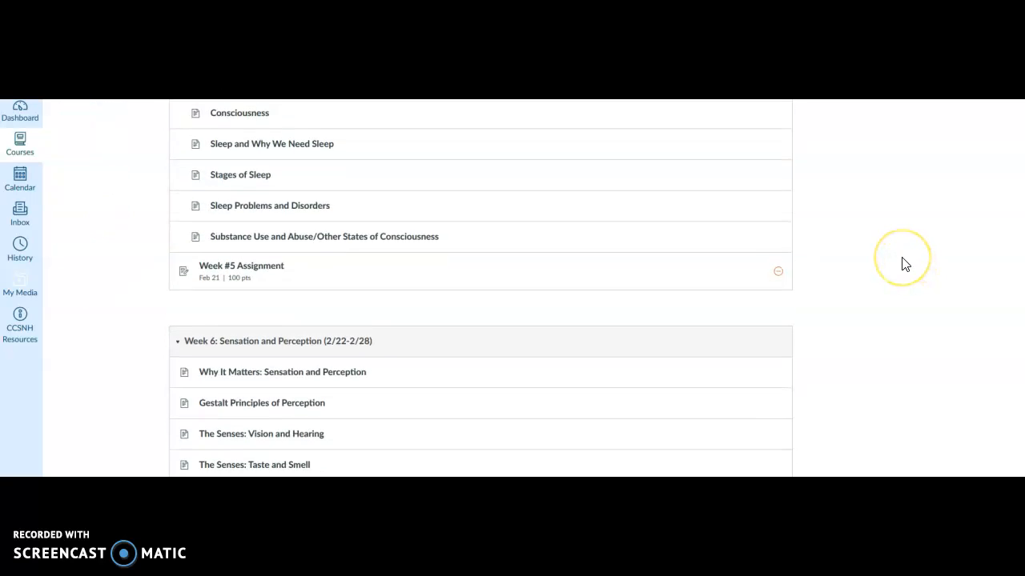
{"action": "scroll", "scroll_direction": "down", "scroll_amount": 3}
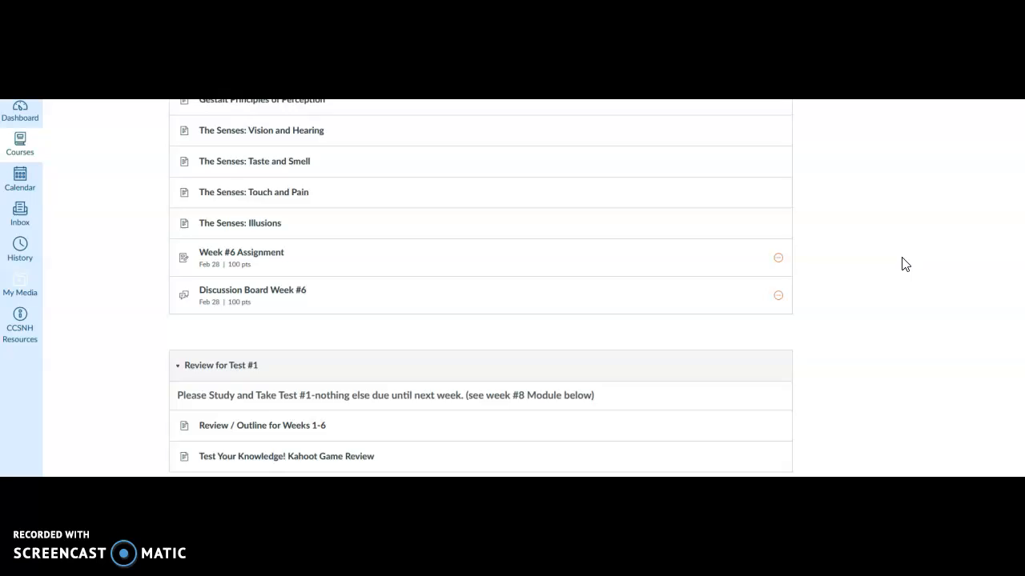
{"action": "scroll", "scroll_direction": "down", "scroll_amount": 3}
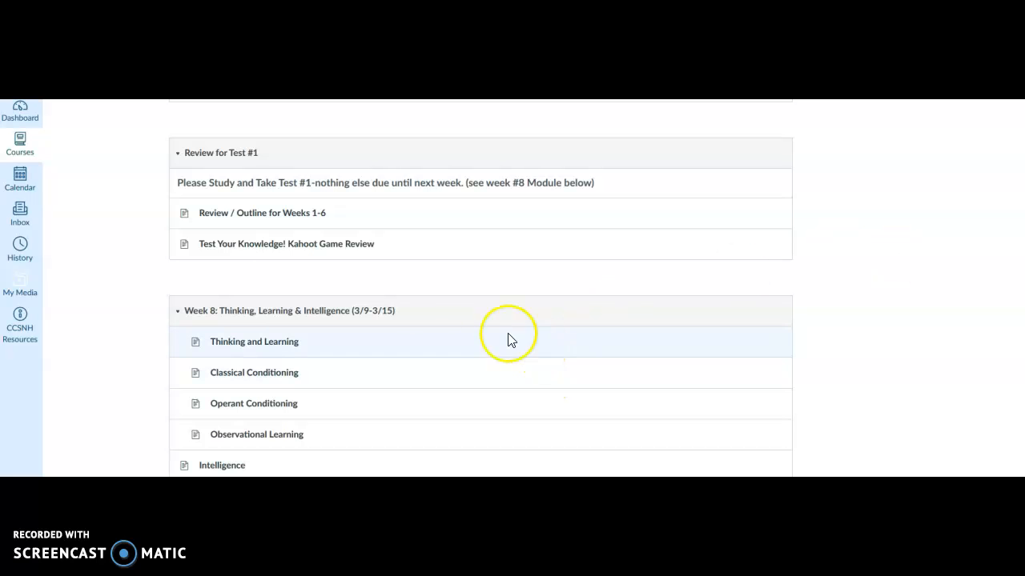
{"action": "mouse_move", "coordinate": [513, 340]}
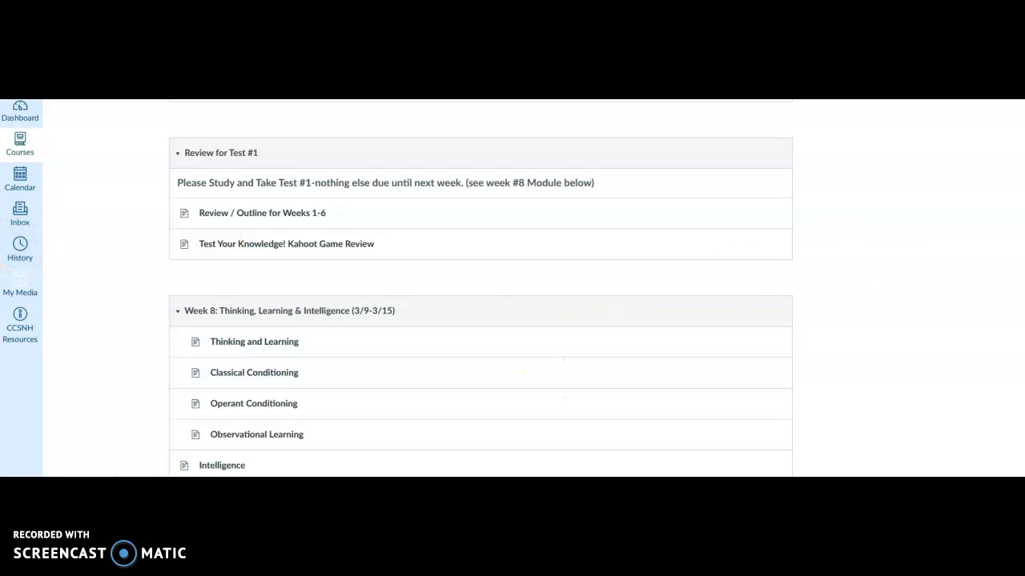